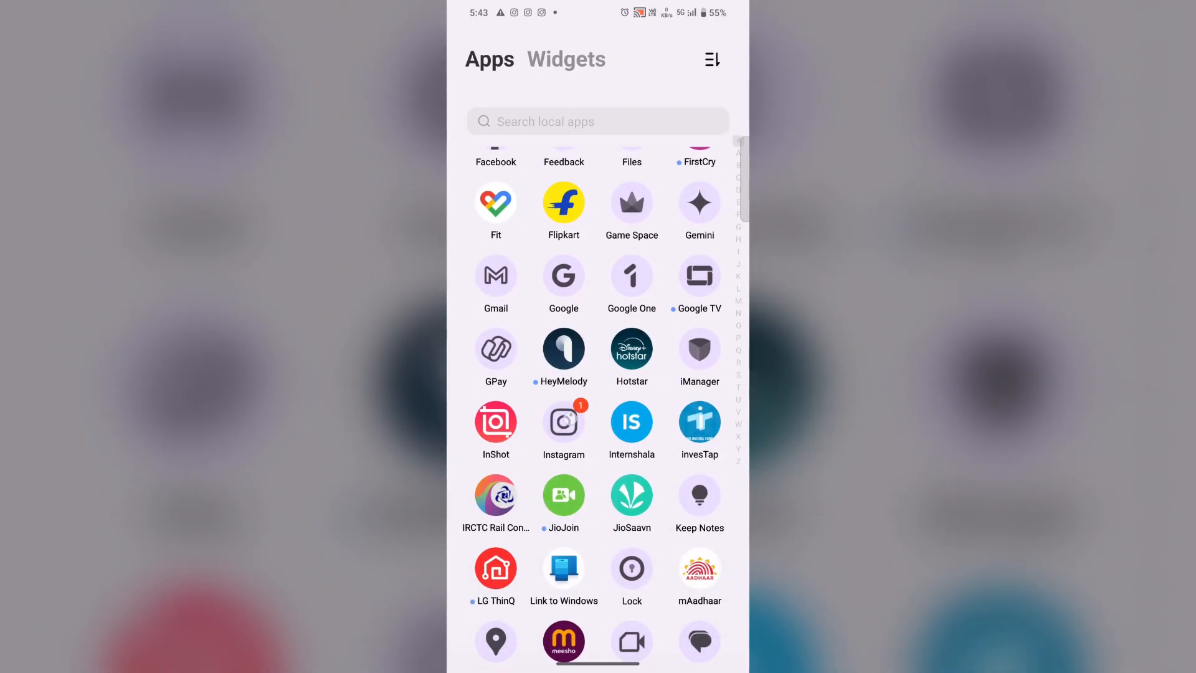
Step: Launch Instagram and go to the account's Settings and activity page
{"action": "left_click", "coordinate": [563, 423]}
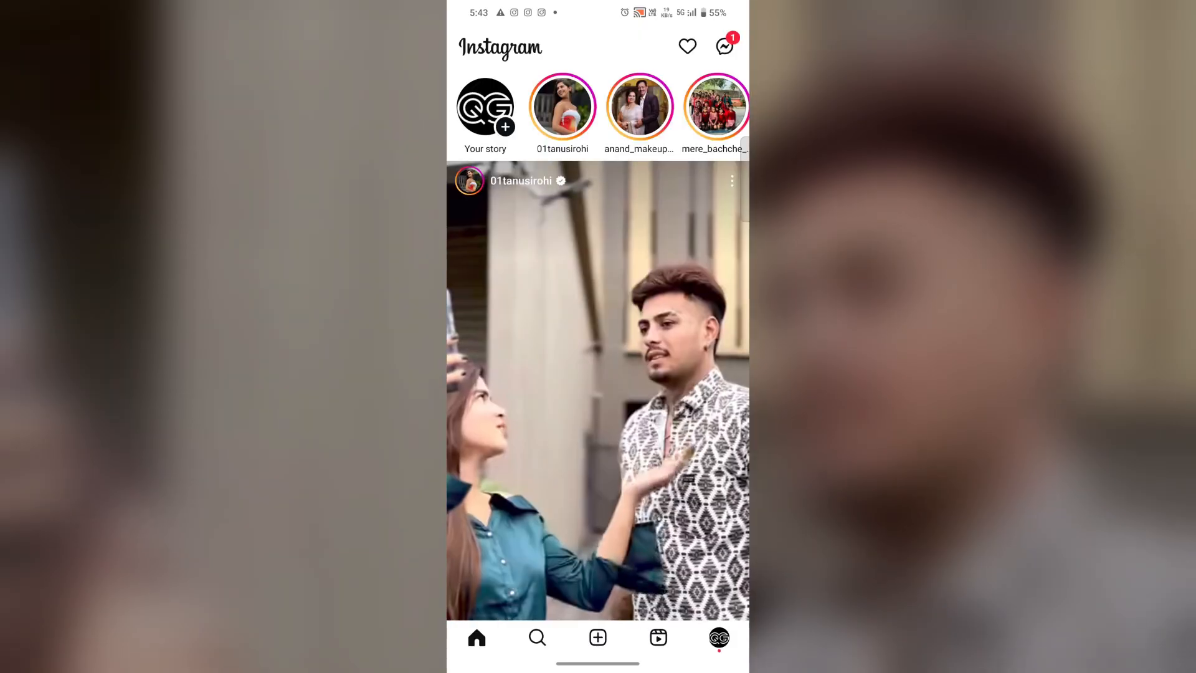
{"action": "left_click", "coordinate": [718, 638]}
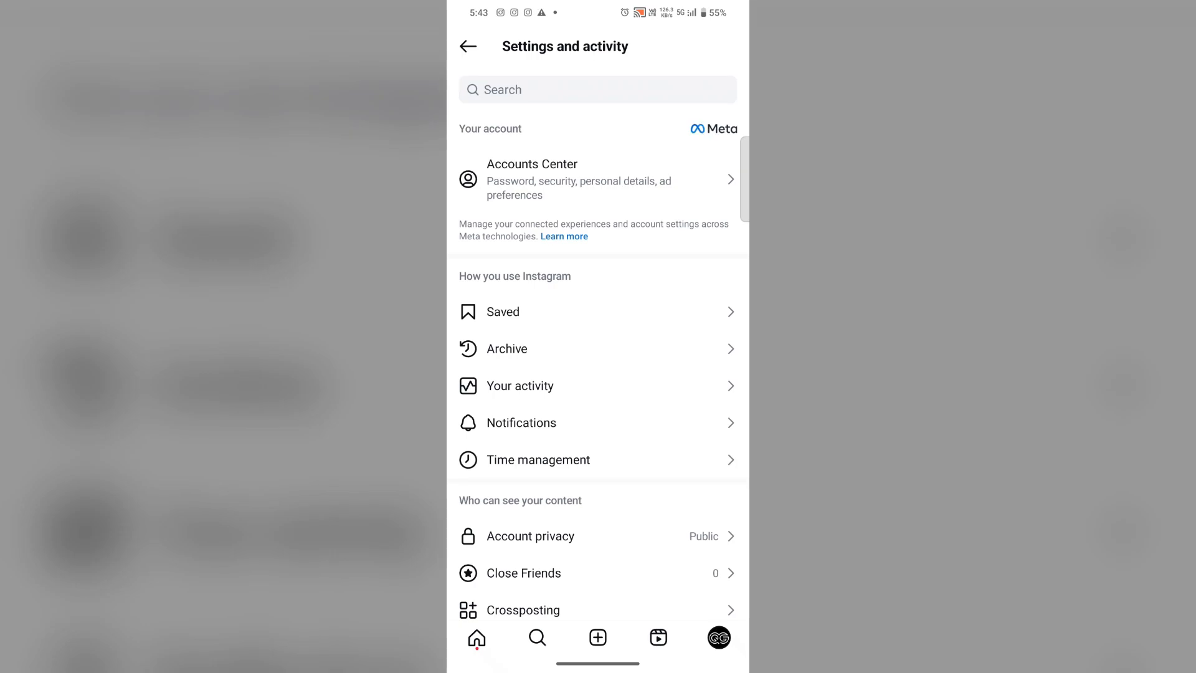
Step: Review recently deleted posts and stories under Your activity
{"action": "scroll", "scroll_direction": "down", "scroll_amount": 3}
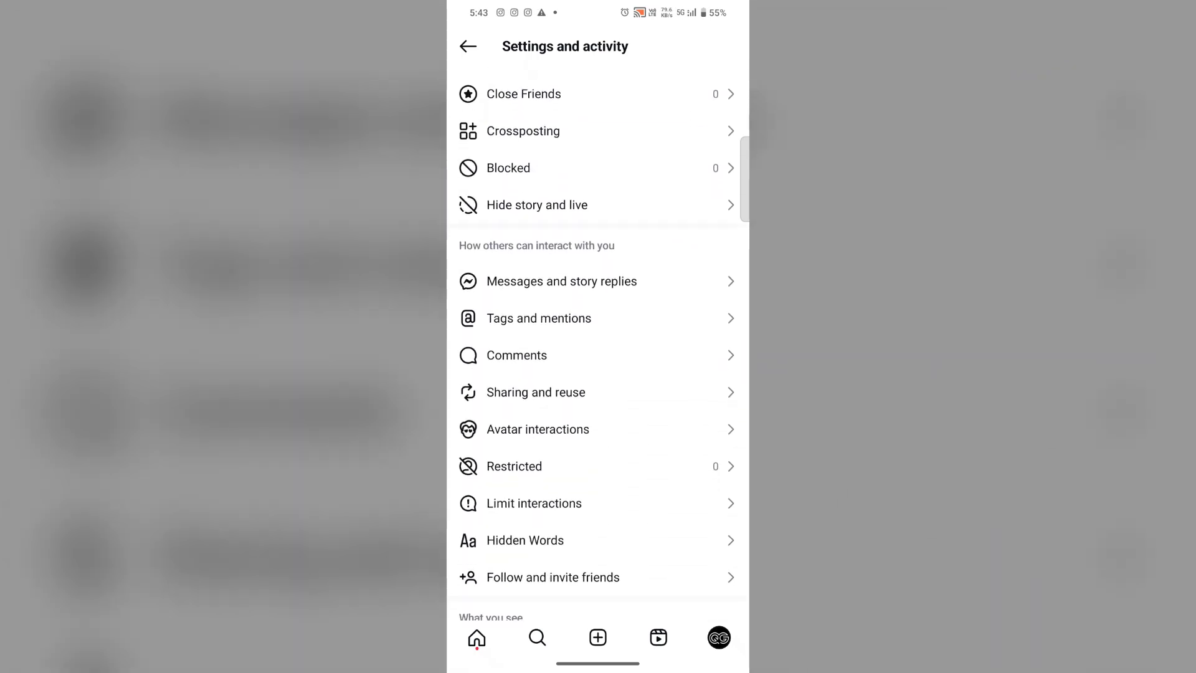
{"action": "scroll", "scroll_direction": "up", "scroll_amount": 3}
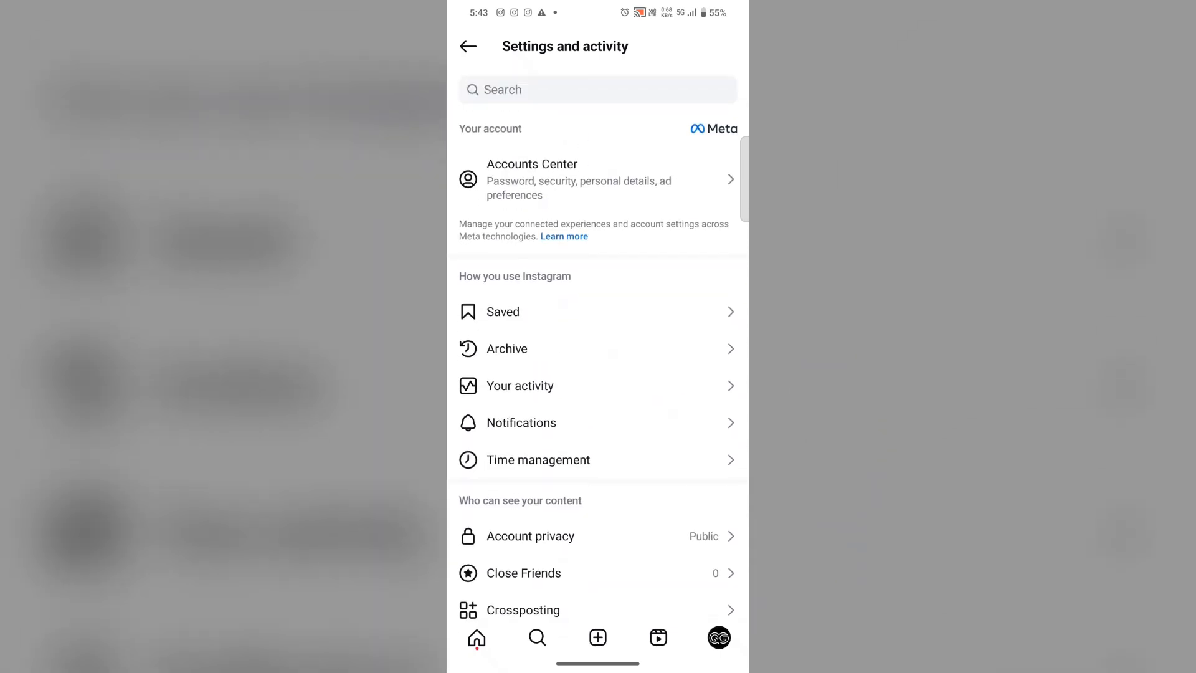
{"action": "left_click", "coordinate": [521, 385]}
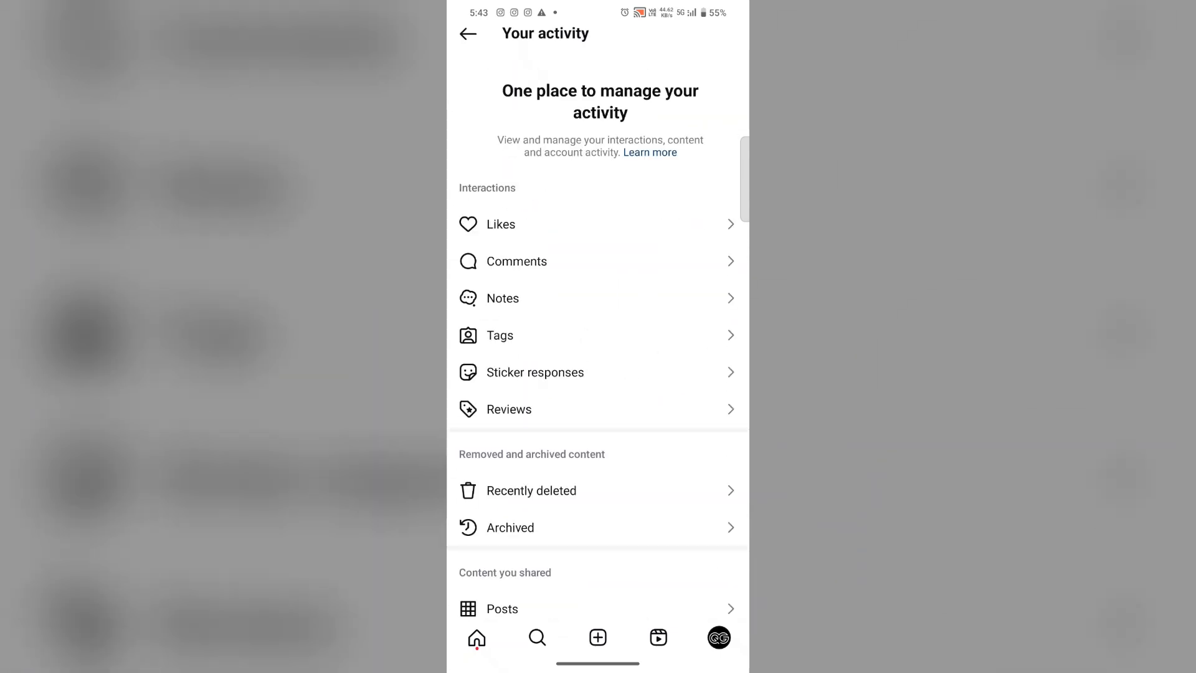
{"action": "left_click", "coordinate": [531, 490]}
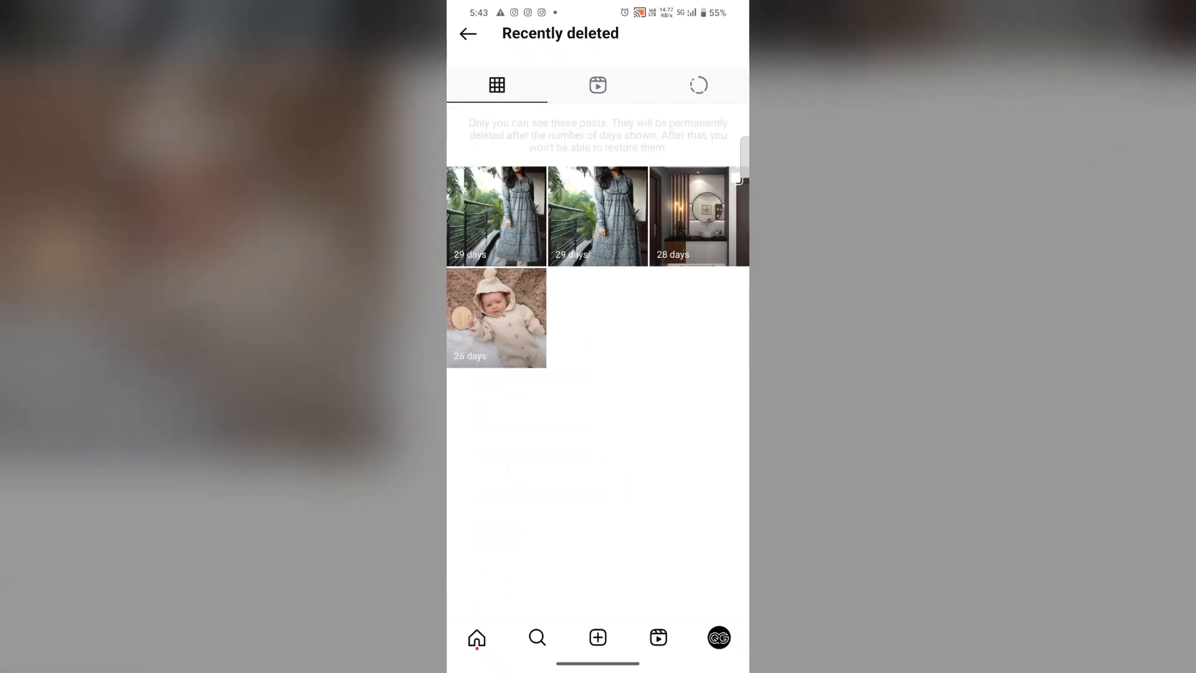
{"action": "left_click", "coordinate": [698, 85]}
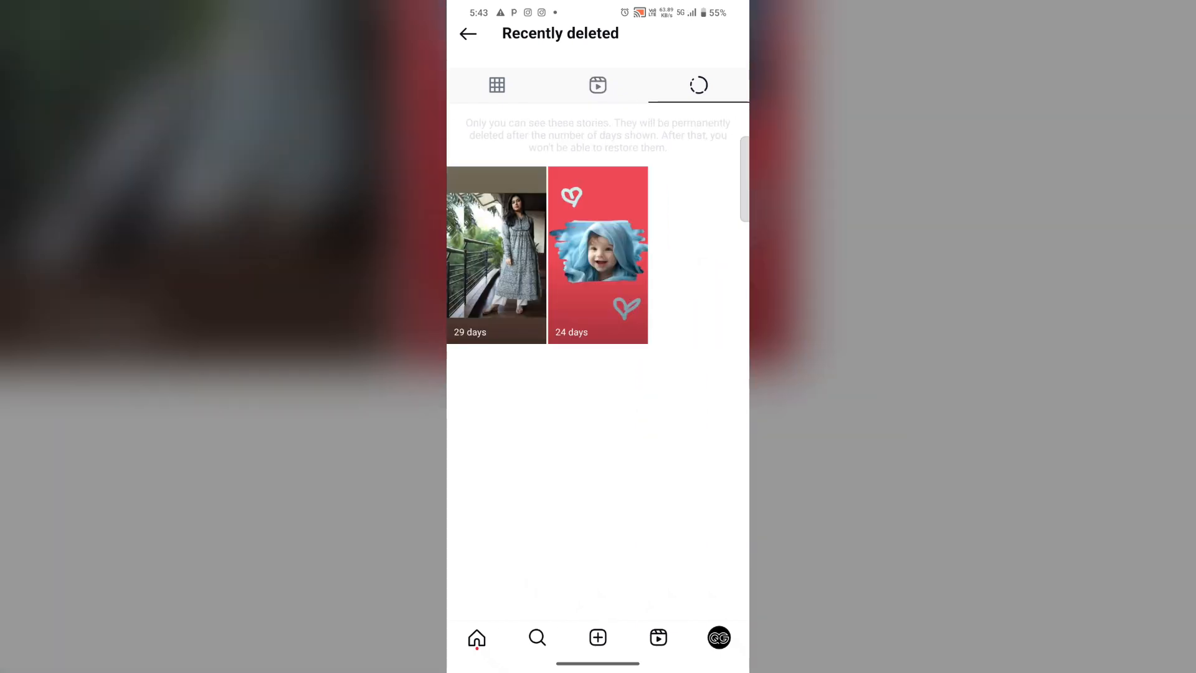
Step: Back out of Your activity and settings to return to the home feed
{"action": "left_click", "coordinate": [467, 34]}
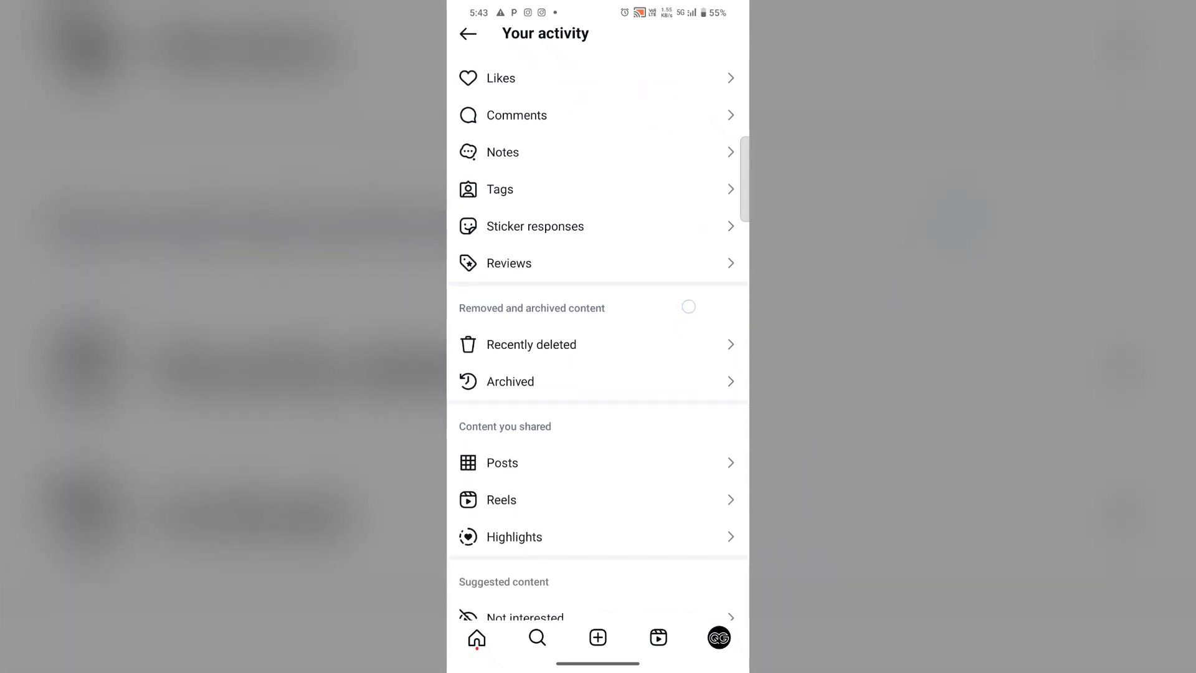
{"action": "scroll", "scroll_direction": "up", "scroll_amount": 3}
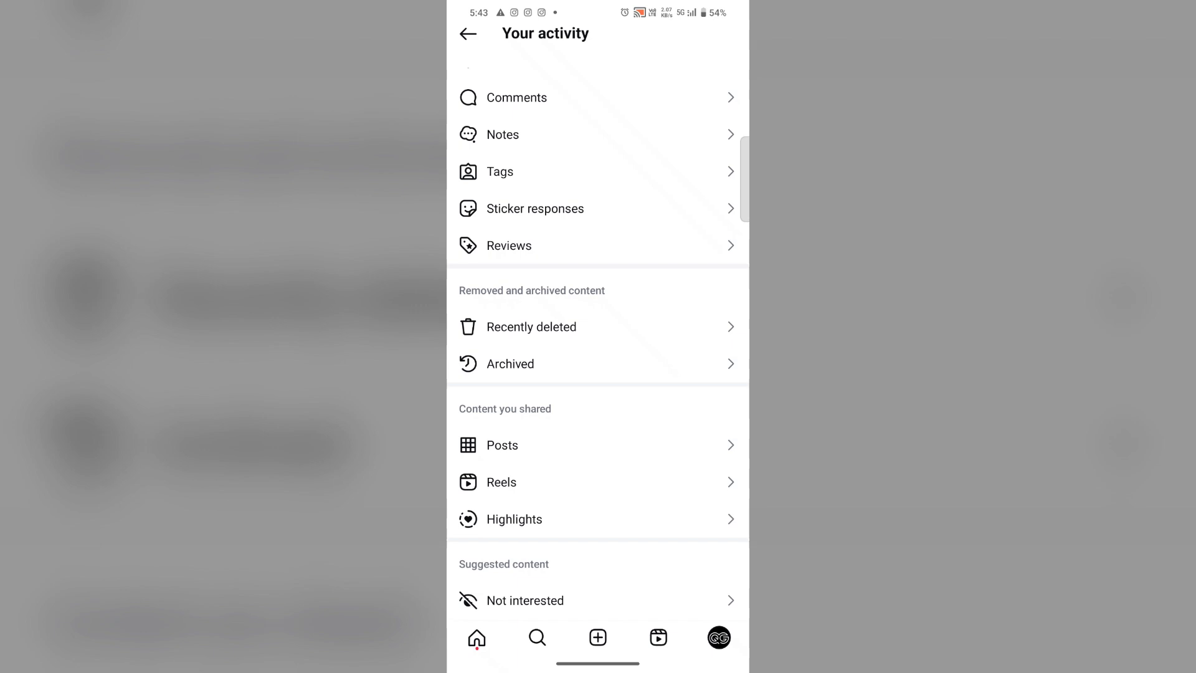
{"action": "left_click", "coordinate": [467, 35]}
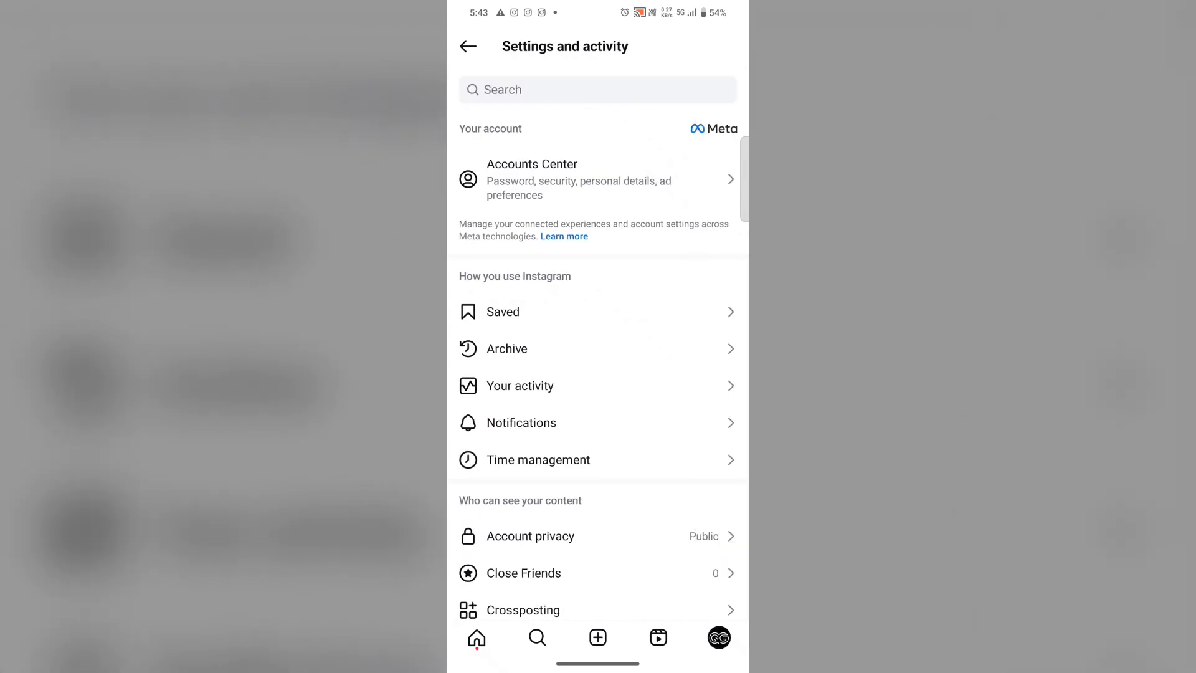
{"action": "left_click", "coordinate": [467, 46]}
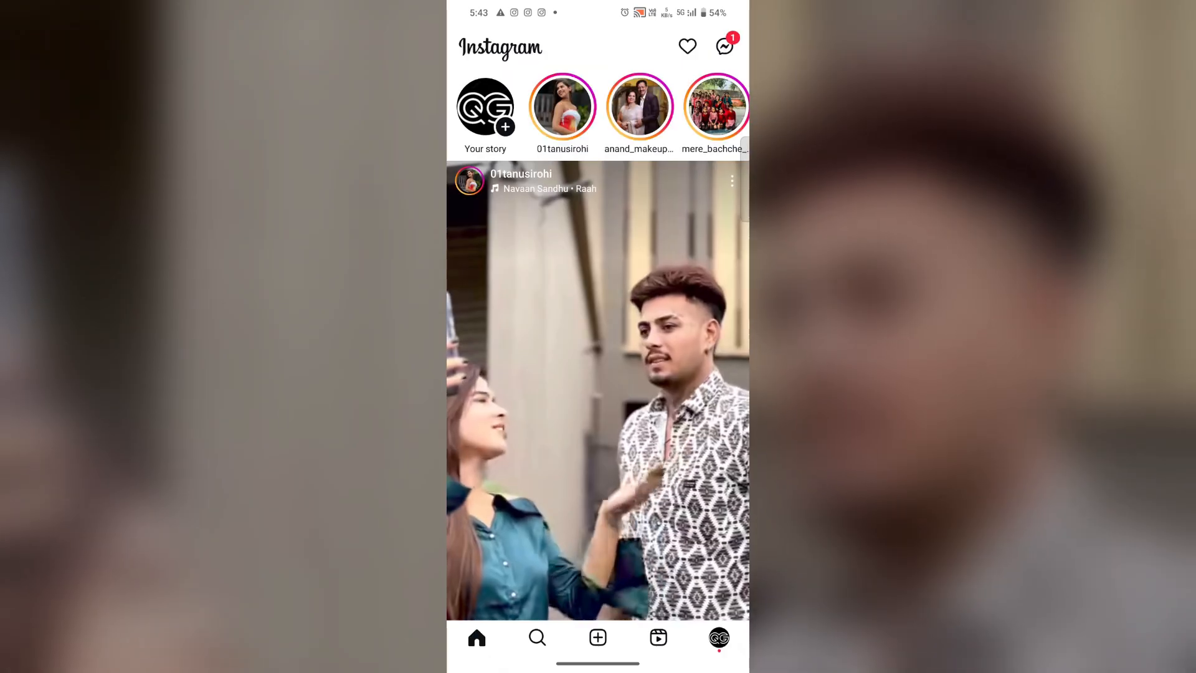
{"action": "left_click", "coordinate": [723, 46]}
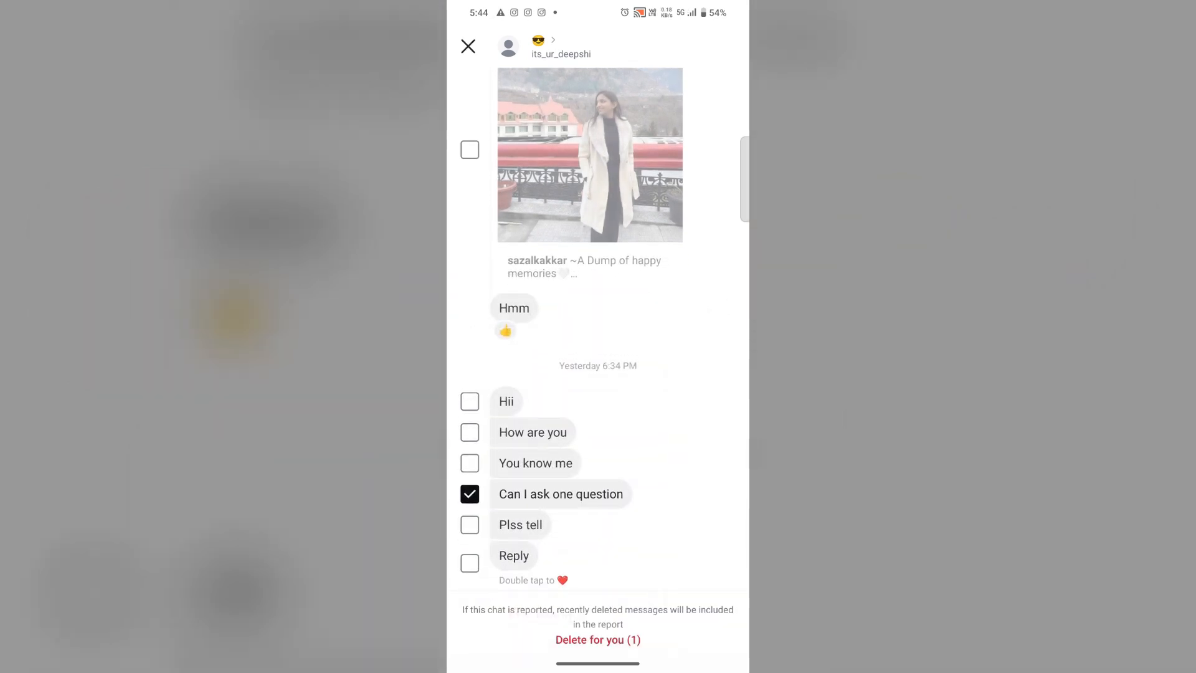
{"action": "left_click", "coordinate": [597, 639]}
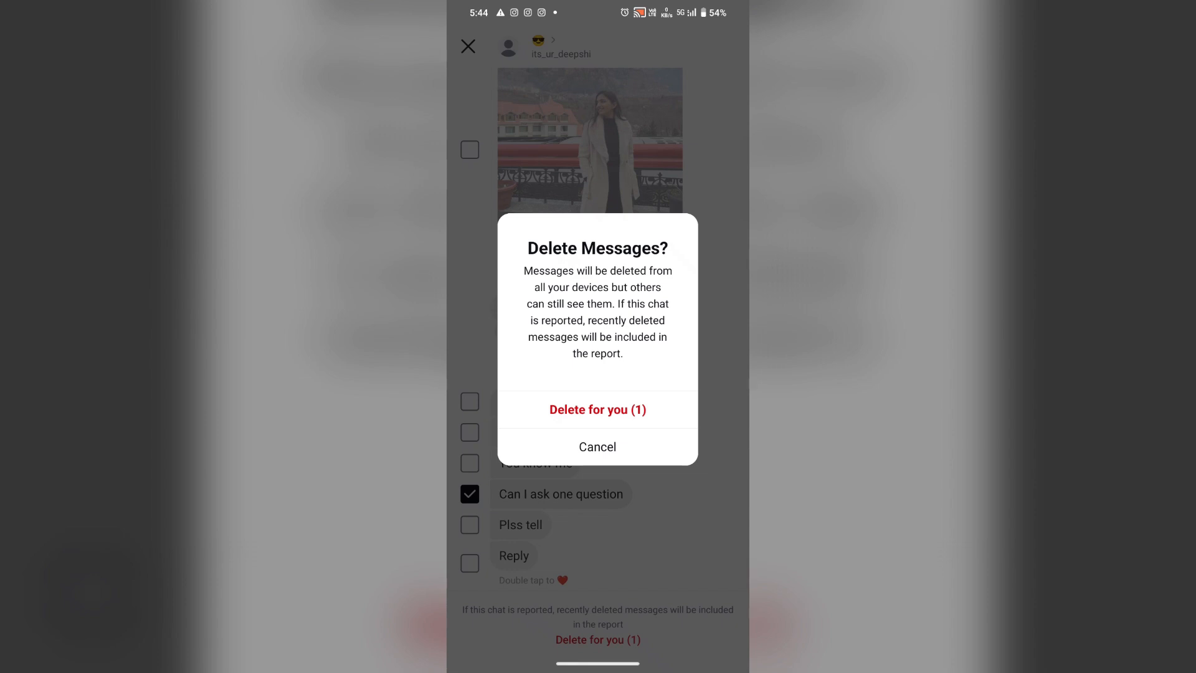
{"action": "left_click", "coordinate": [597, 409]}
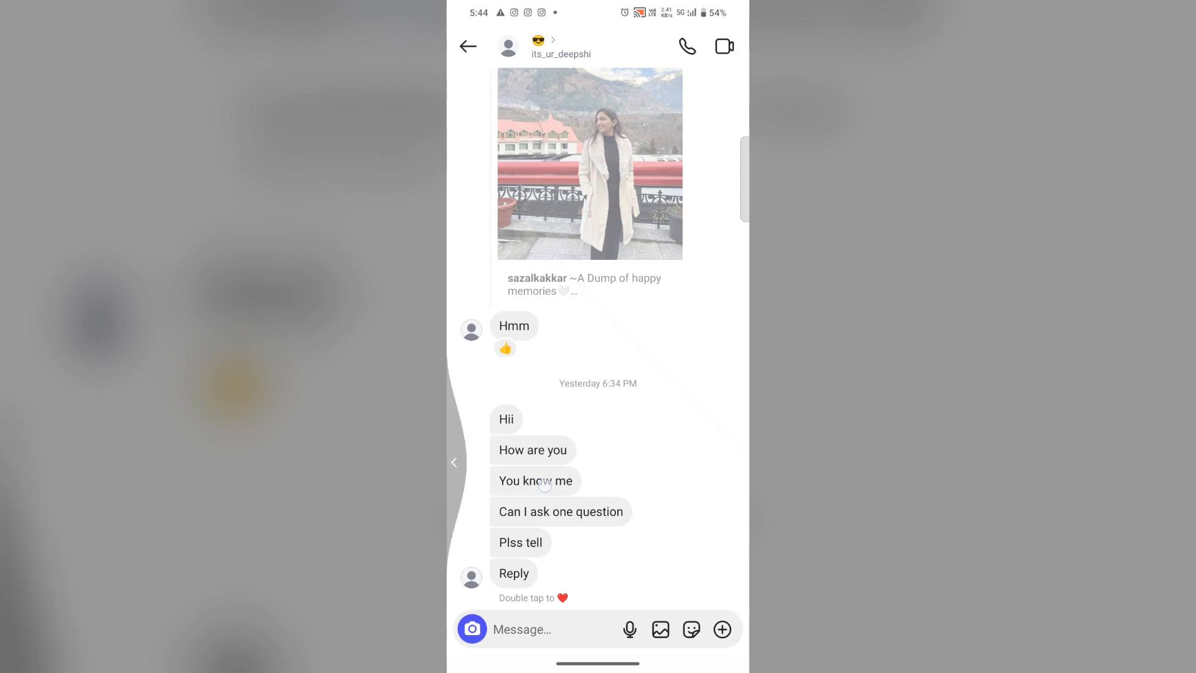
{"action": "left_click", "coordinate": [467, 46]}
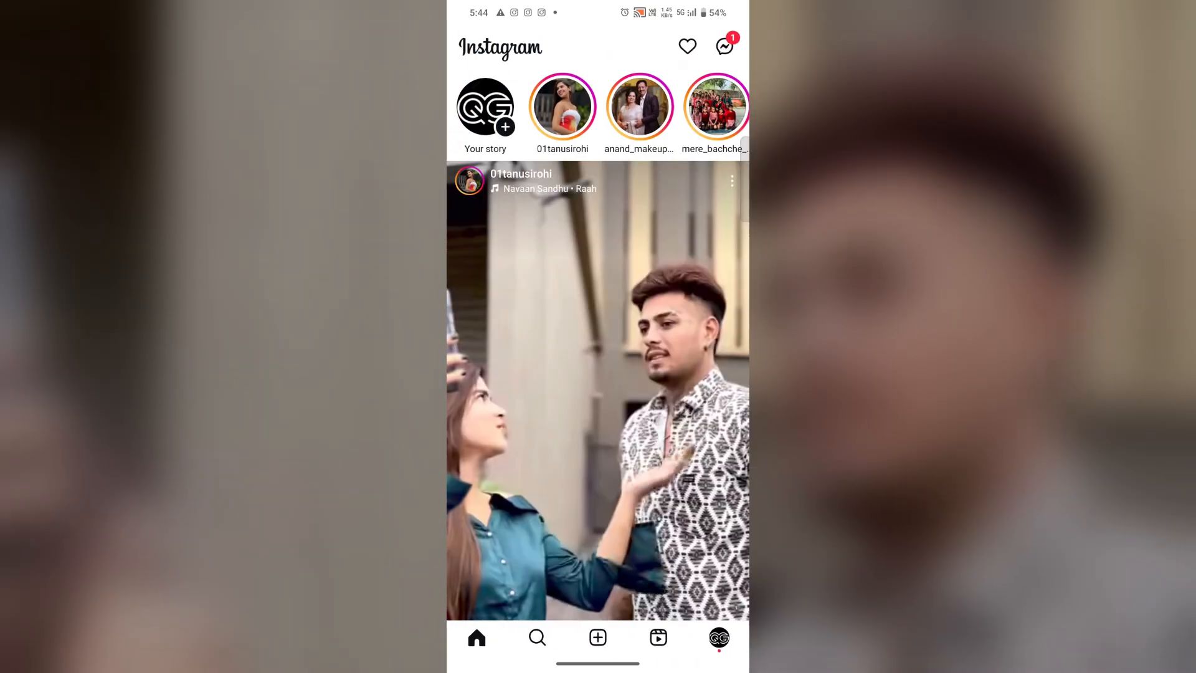
Step: Go to the quantum_guides profile and bring up its settings menu
{"action": "left_click", "coordinate": [717, 637]}
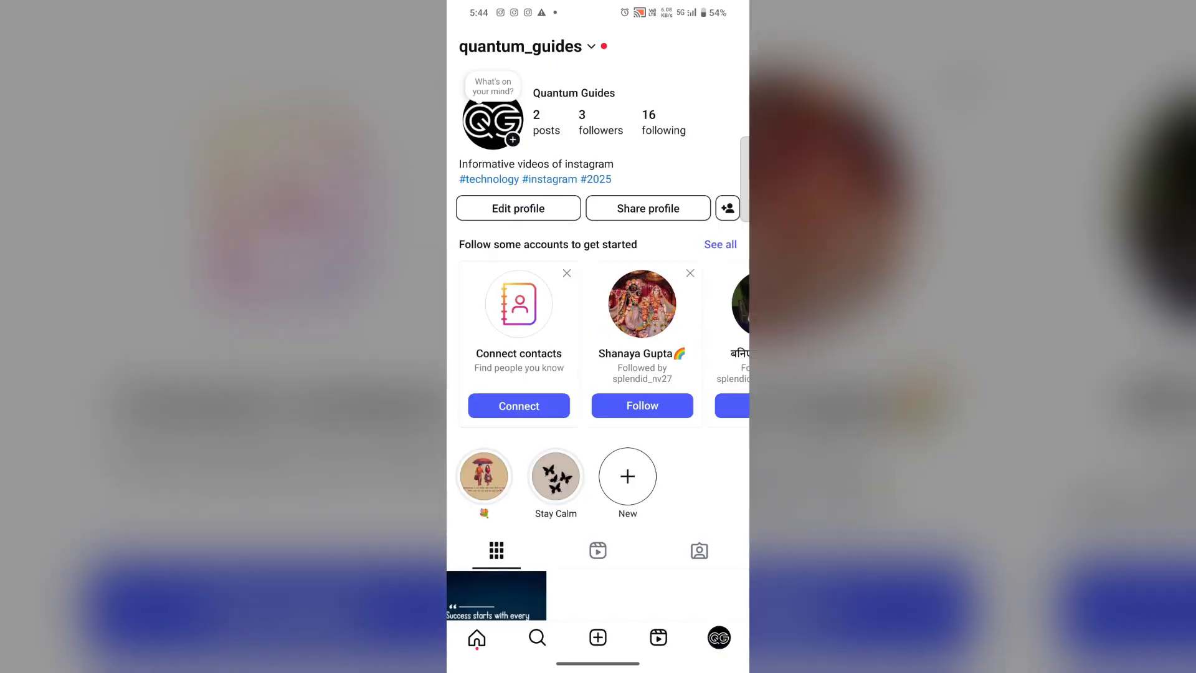
{"action": "scroll", "scroll_direction": "down", "scroll_amount": 3}
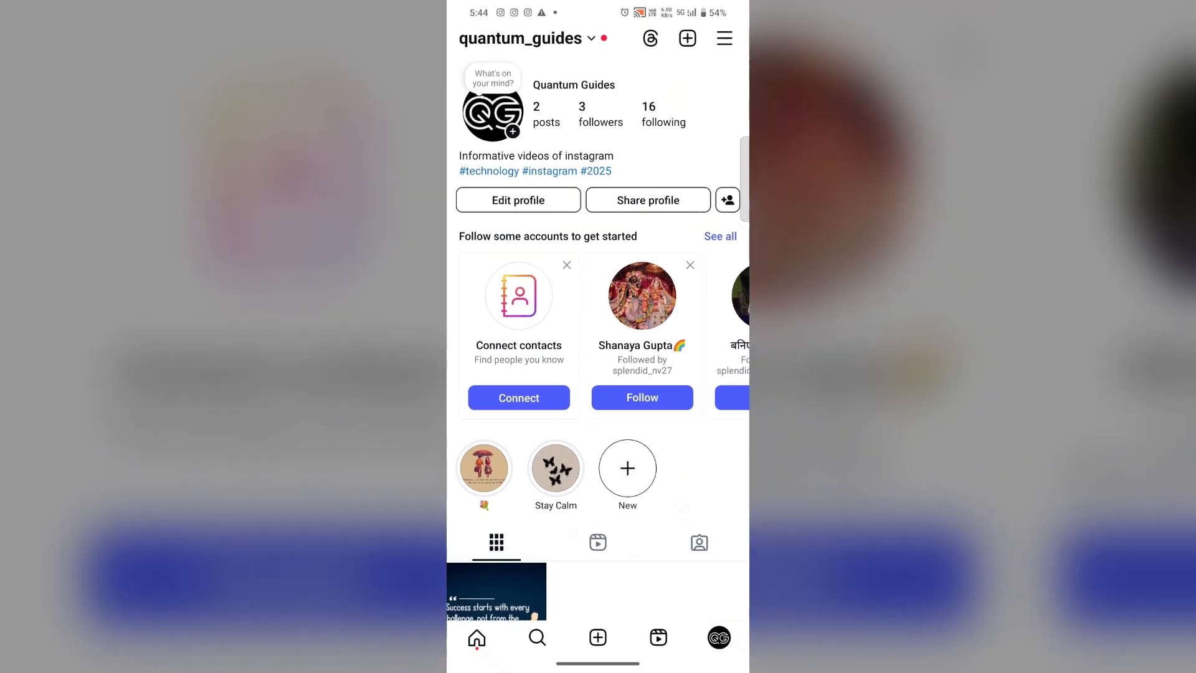
{"action": "left_click", "coordinate": [723, 38]}
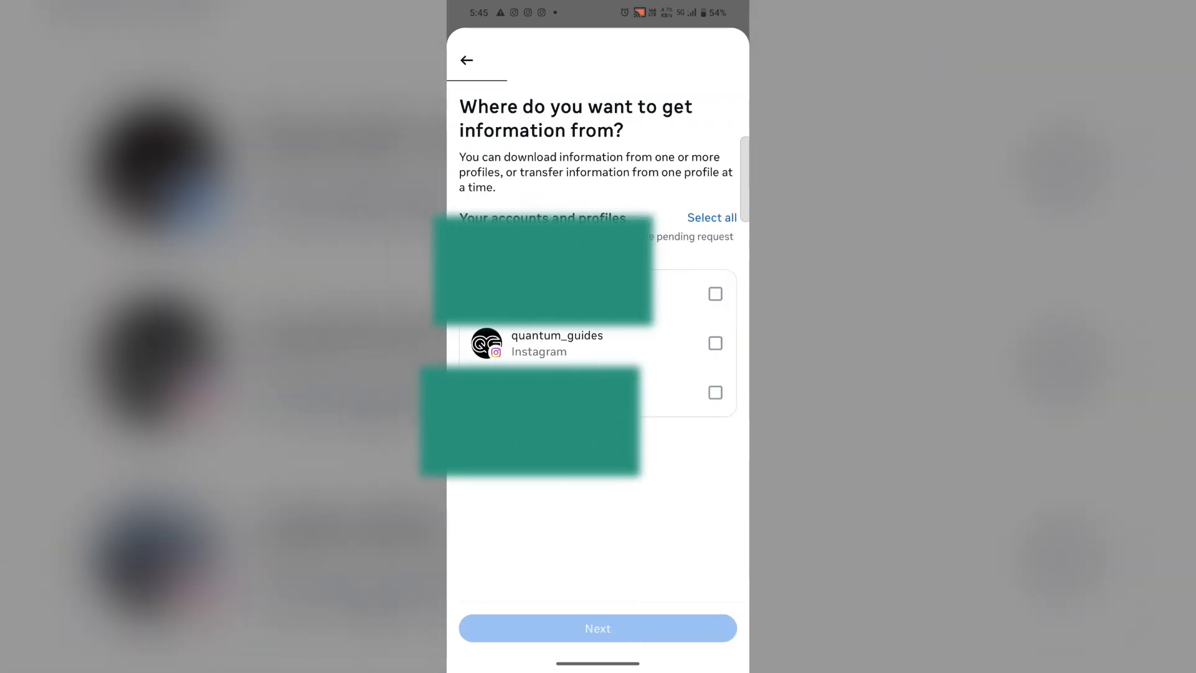
Step: Select quantum_guides as the download source and continue to Next
{"action": "left_click", "coordinate": [715, 342]}
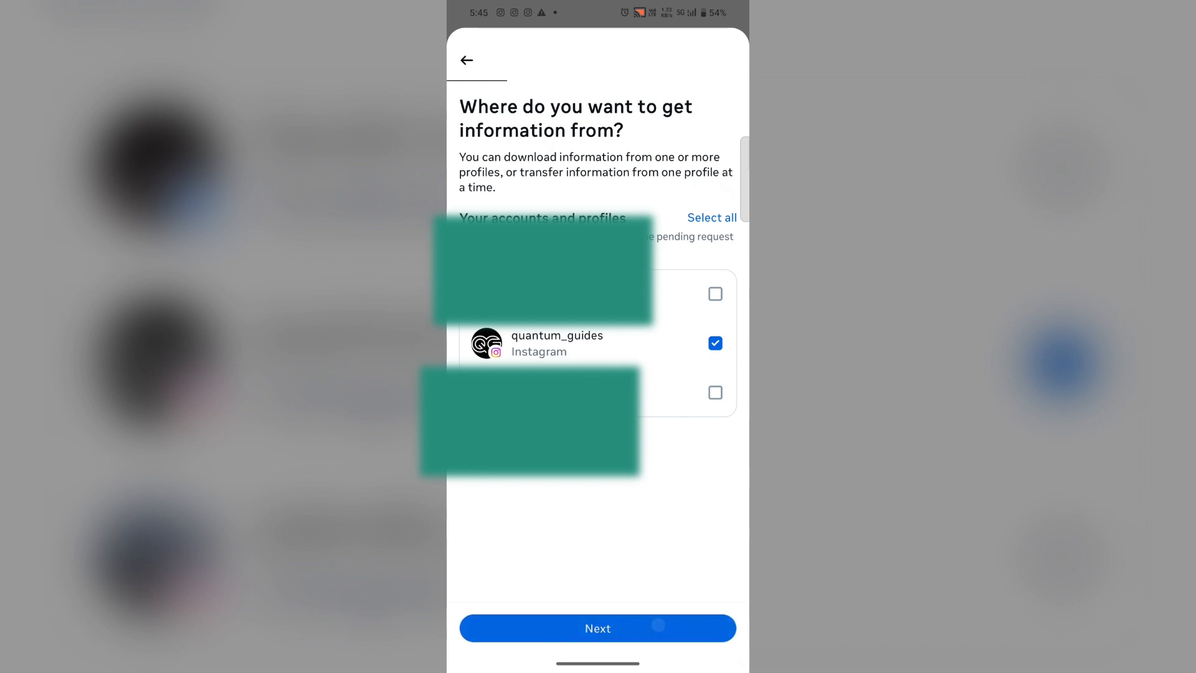
{"action": "left_click", "coordinate": [597, 627]}
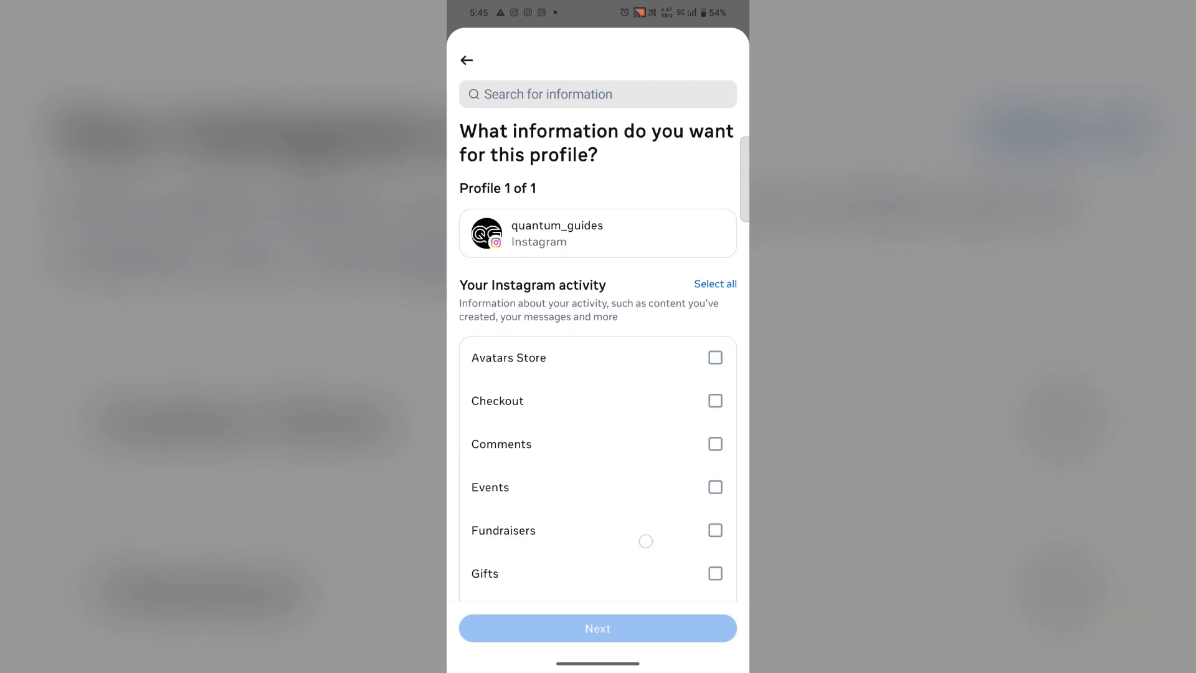
Step: Include only Messages in the download and continue to file creation options
{"action": "scroll", "scroll_direction": "down", "scroll_amount": 3}
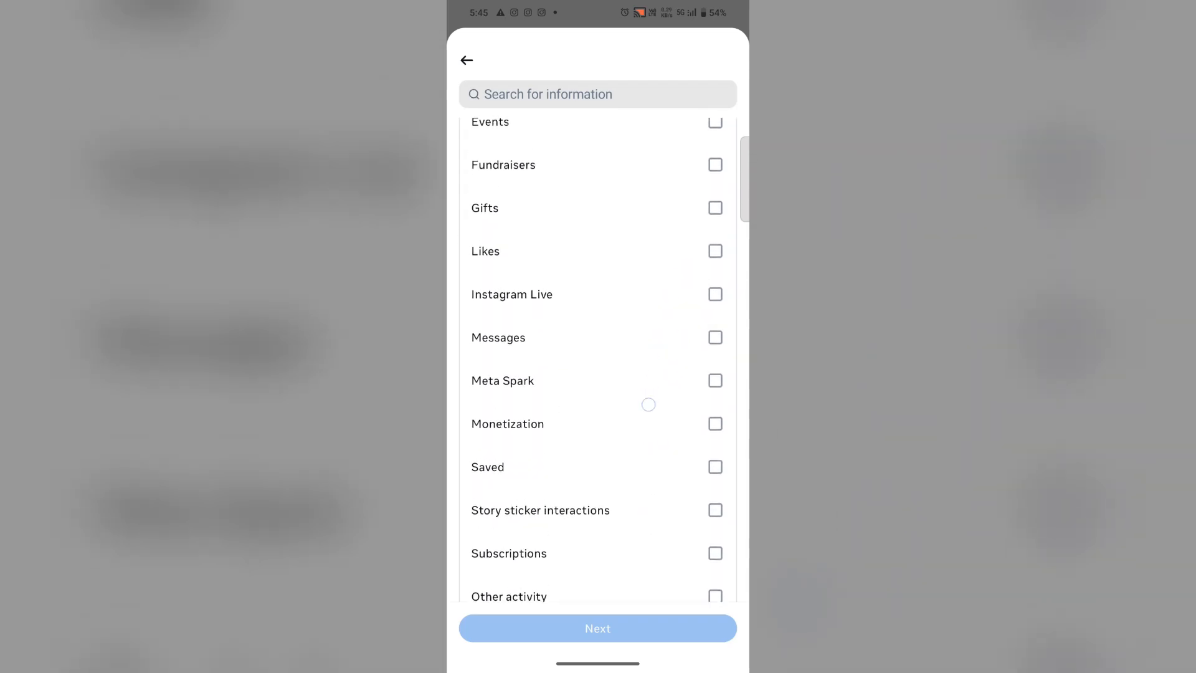
{"action": "left_click", "coordinate": [715, 337]}
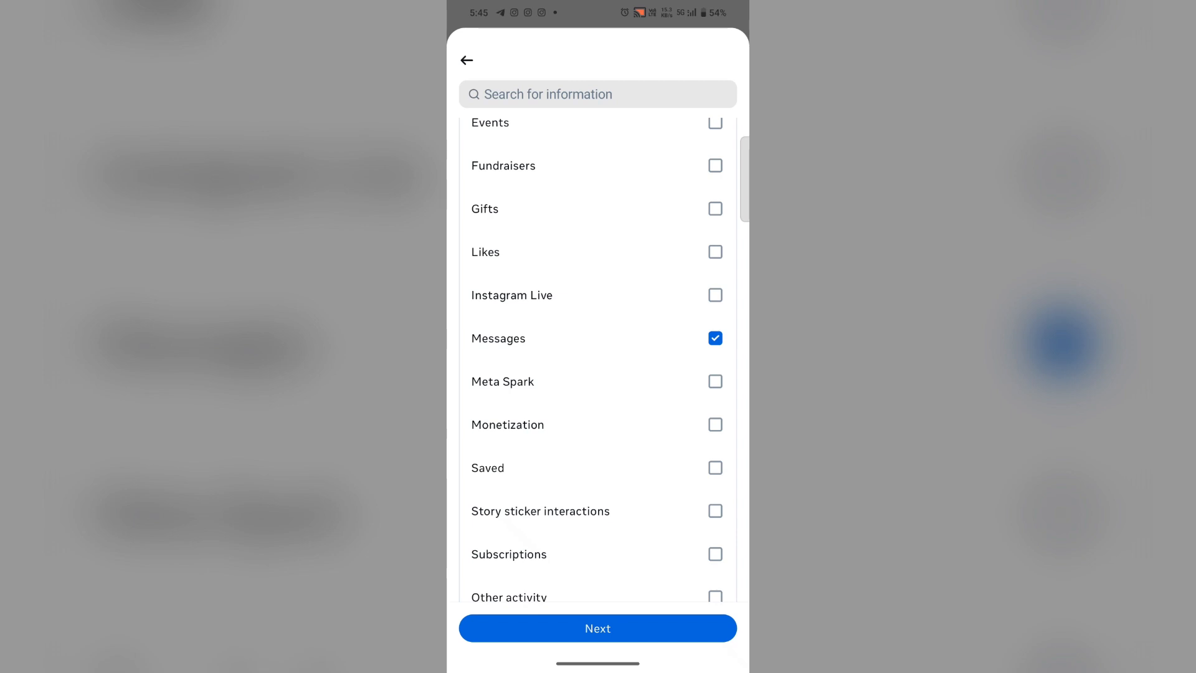
{"action": "left_click", "coordinate": [597, 628]}
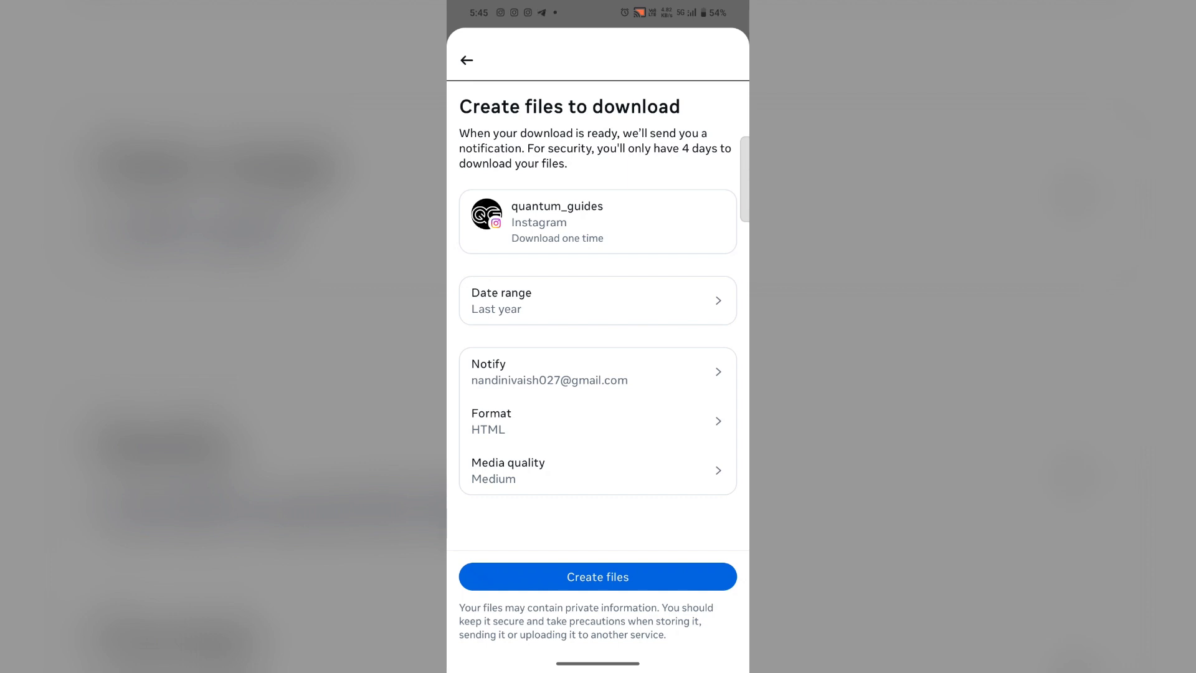
Step: Create the files so the quantum_guides request shows in progress for 01/30/24–01/29/25
{"action": "left_click", "coordinate": [597, 576]}
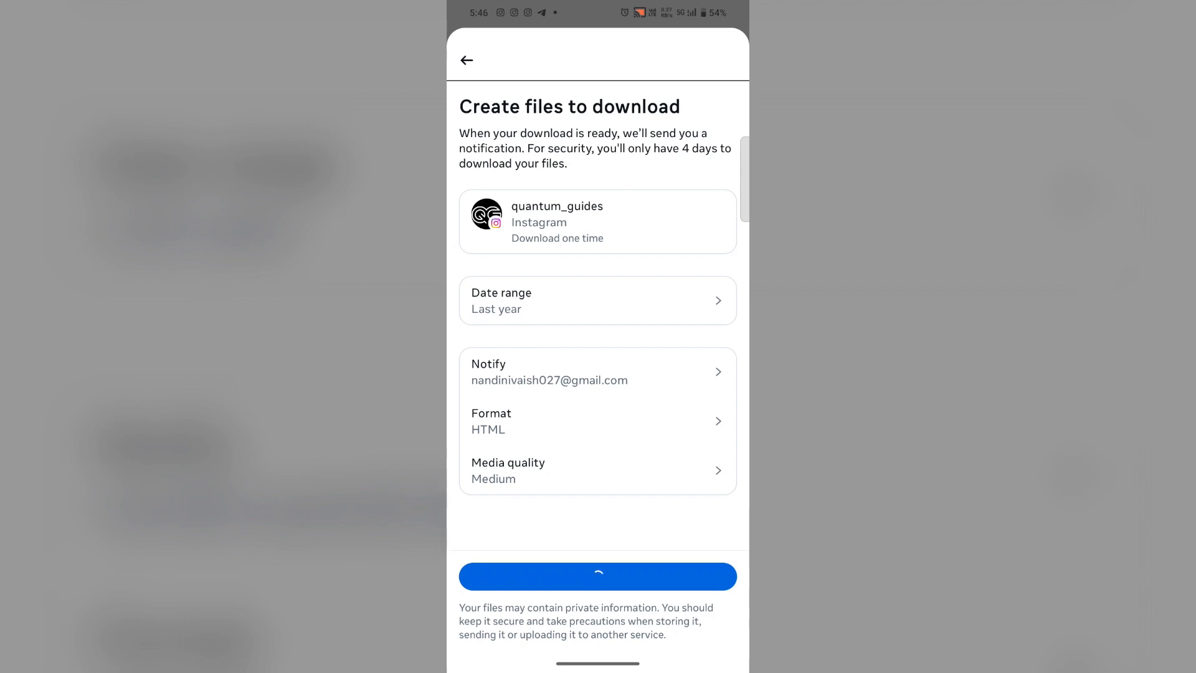
{"action": "left_click", "coordinate": [596, 575]}
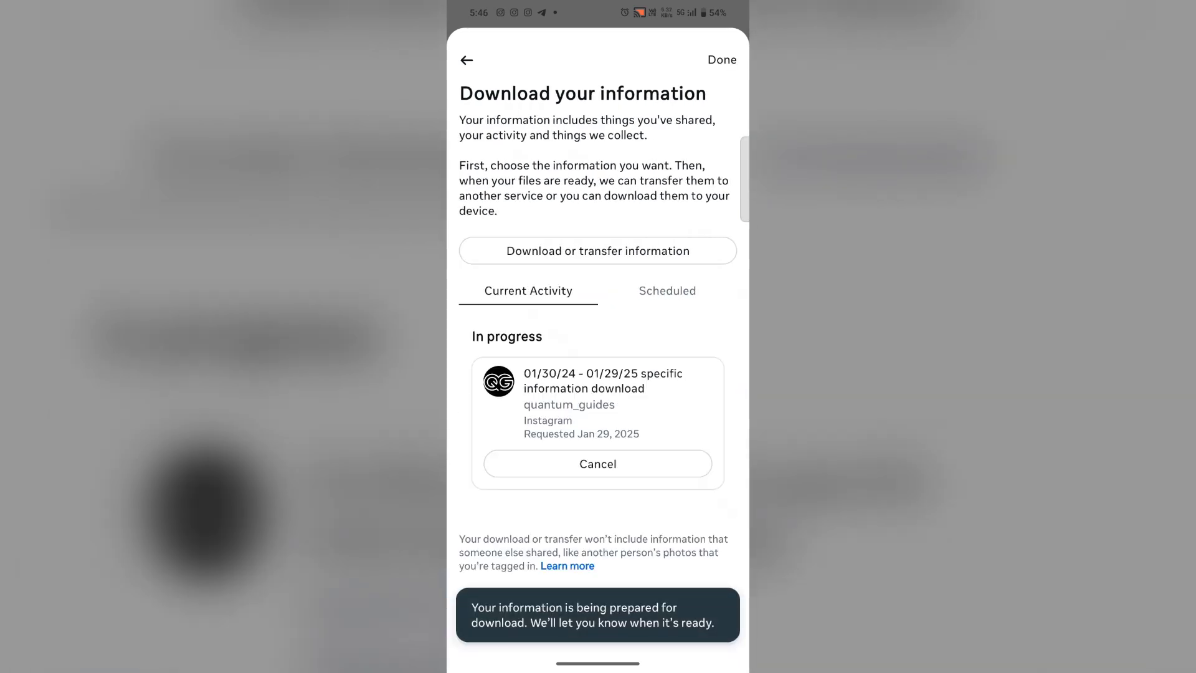